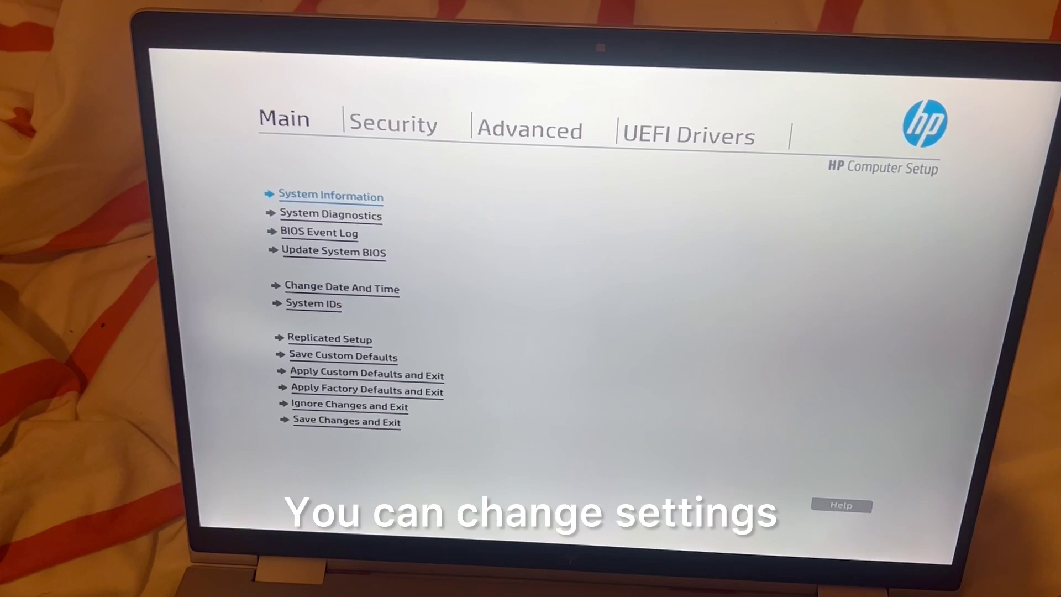
Browse the Security settings page, then begin exiting setup so the Save Changes? prompt appears.
{"action": "left_click", "coordinate": [687, 135]}
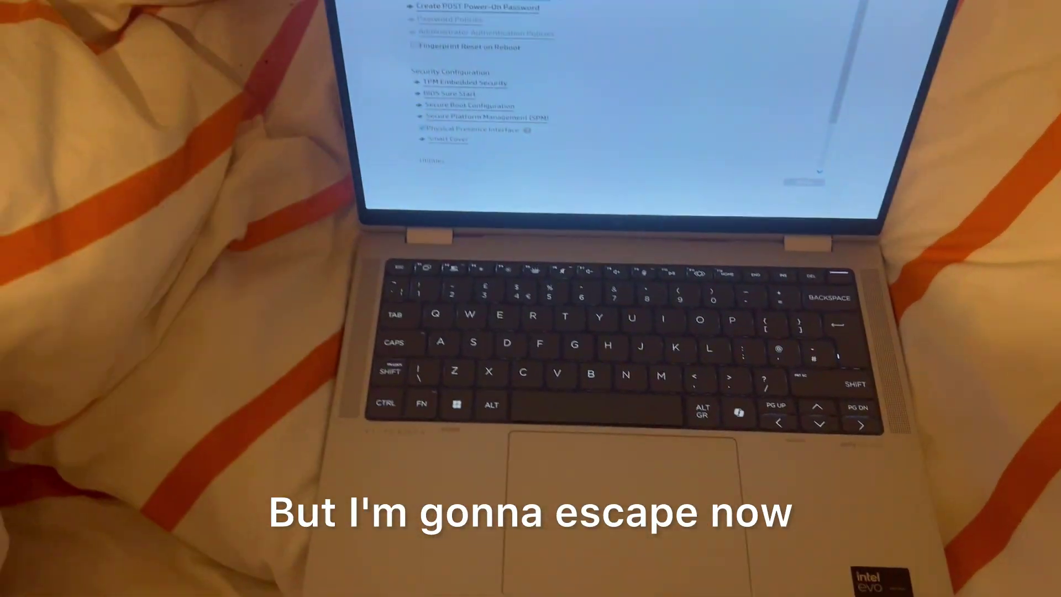
{"action": "key", "text": "escape"}
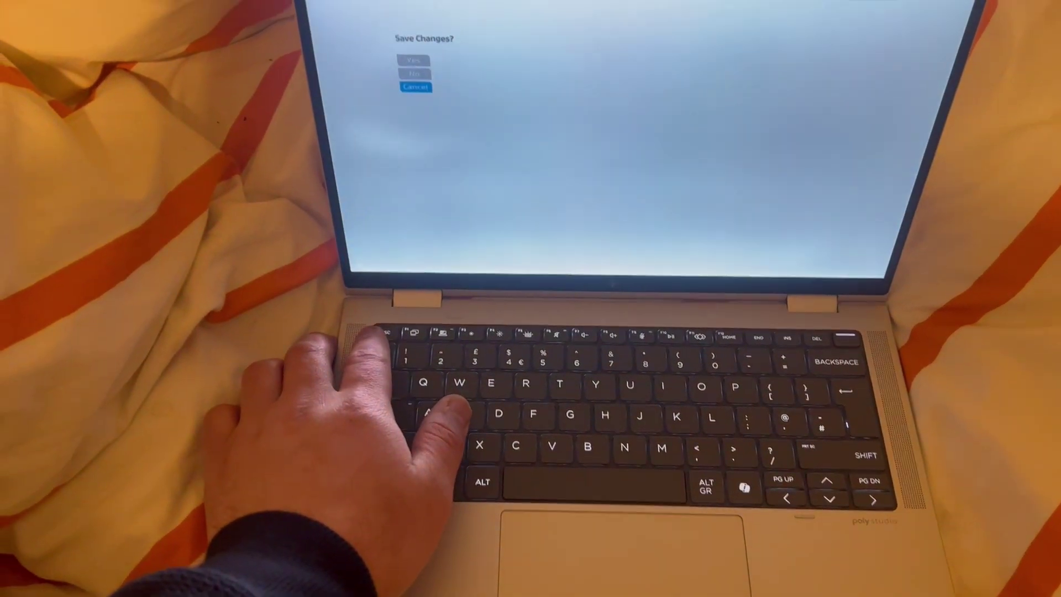